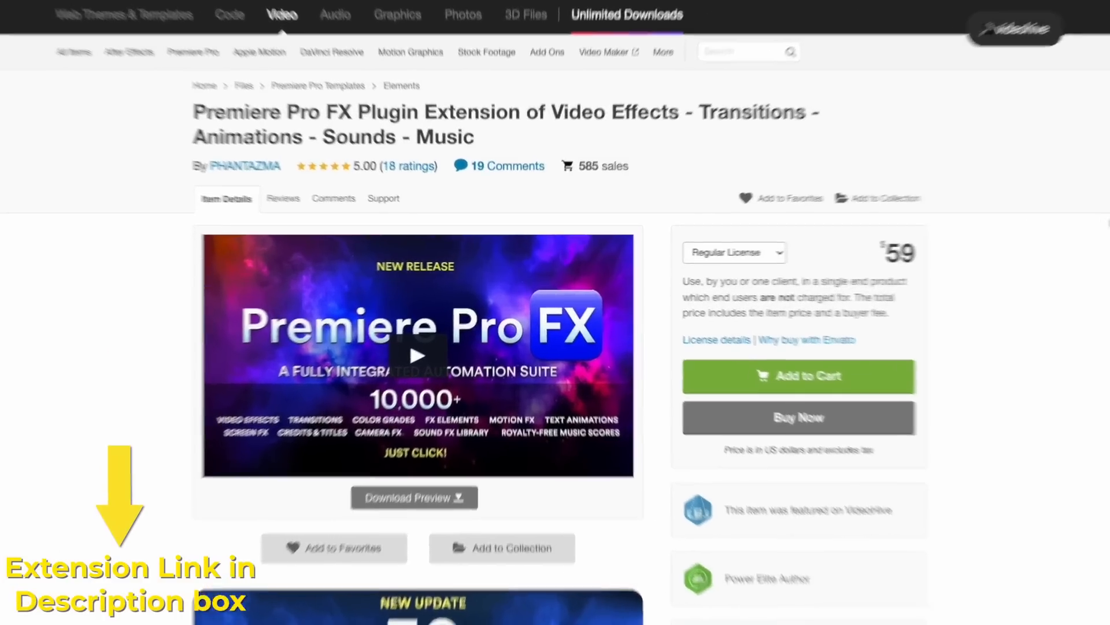
# Expand 01. FX MASTER STUDIO in the Premiere FX Extension panel to list its categories
pyautogui.scroll(-3)
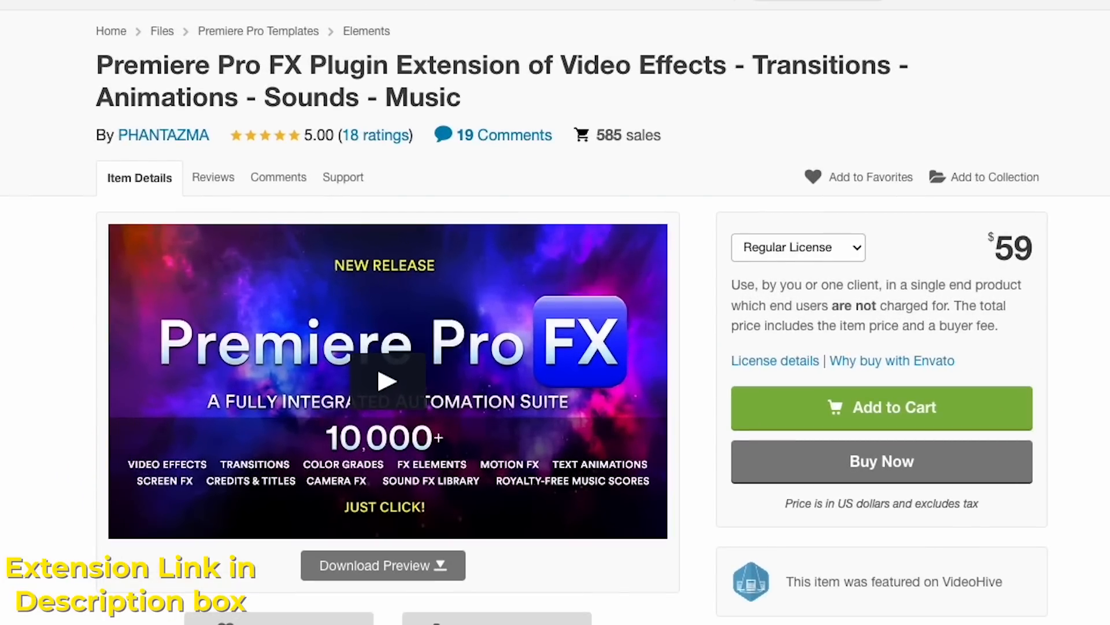
pyautogui.click(342, 176)
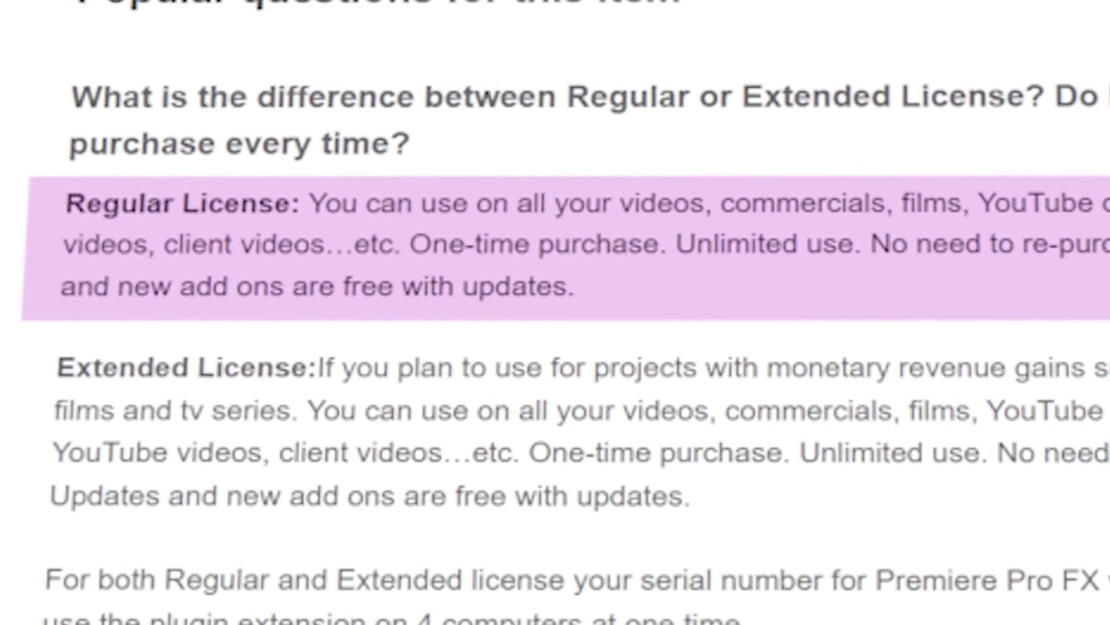
pyautogui.scroll(-3)
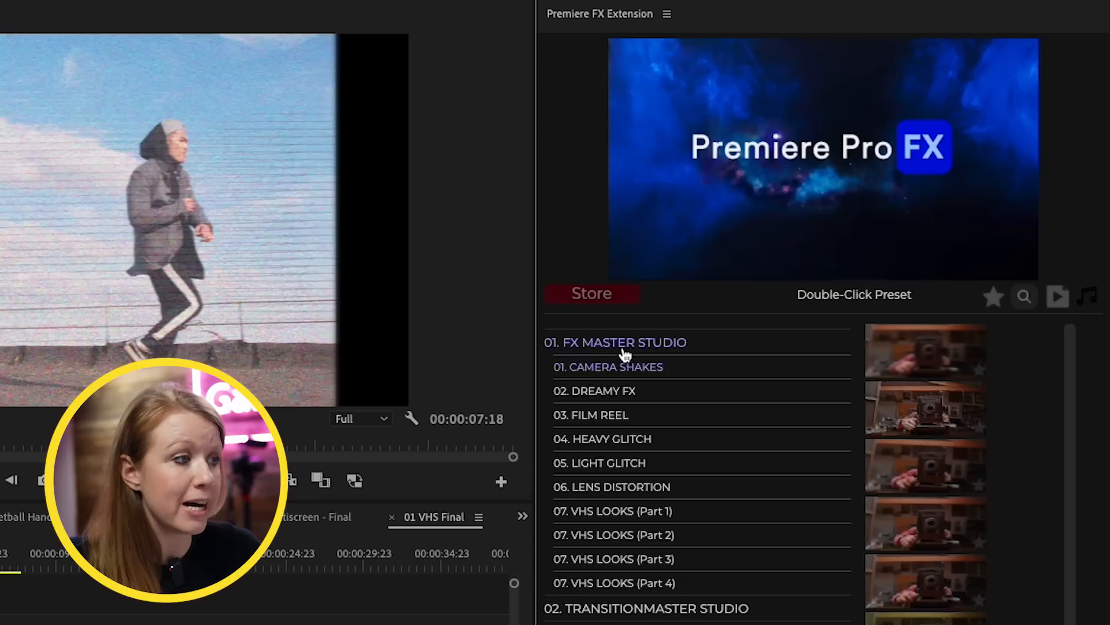
pyautogui.moveTo(763, 380)
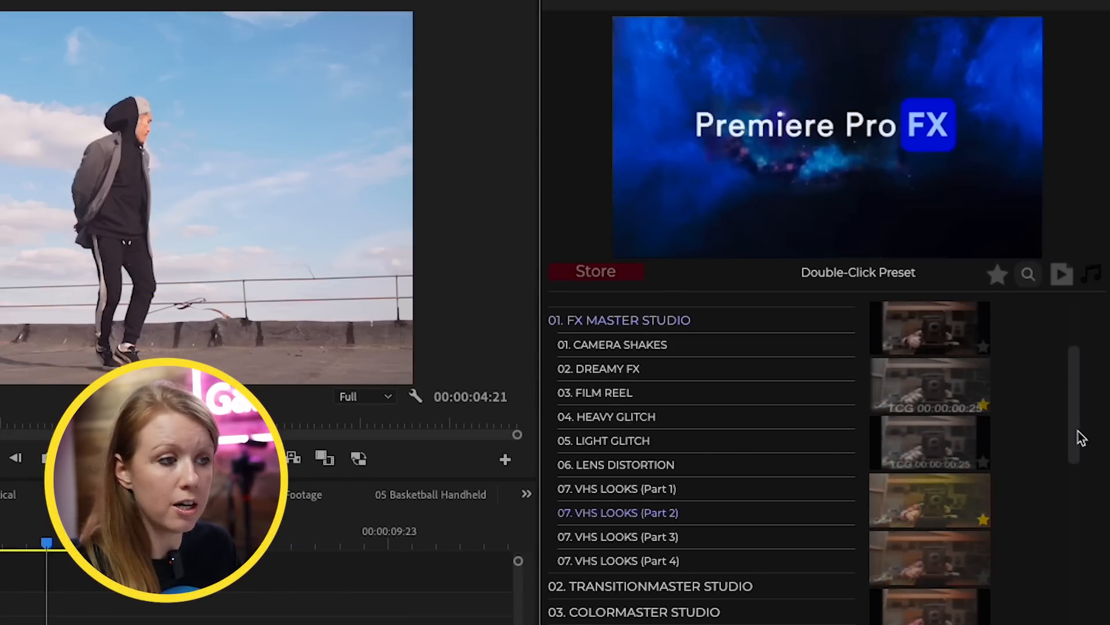
# Apply a VHS Looks (Part 2) preset with scan lines and noise to the rooftop walking clip
pyautogui.scroll(-3)
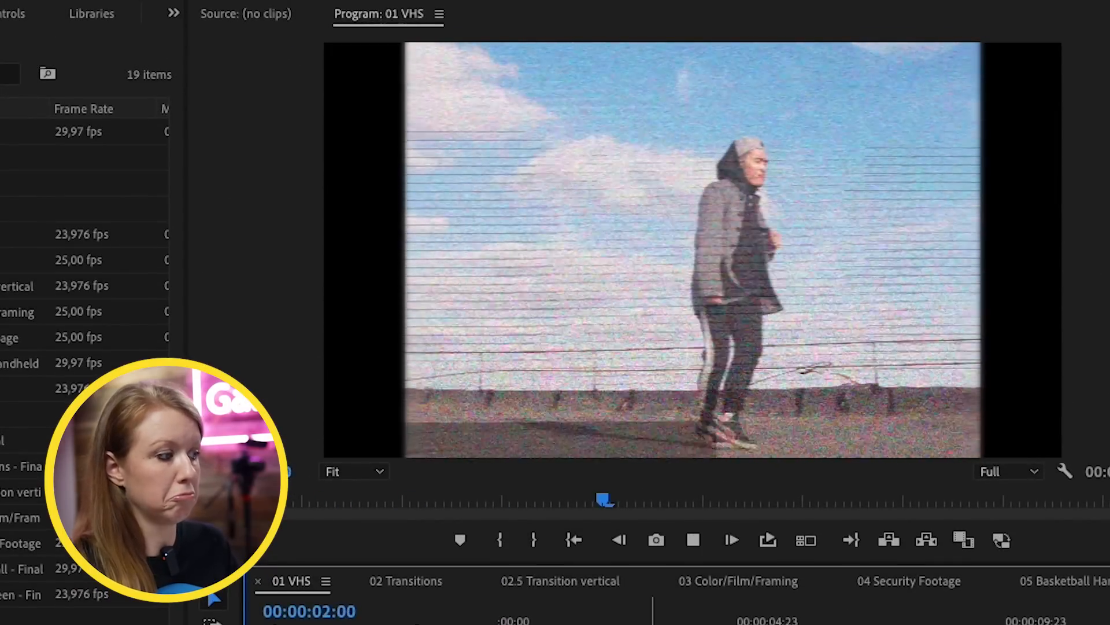
pyautogui.click(404, 579)
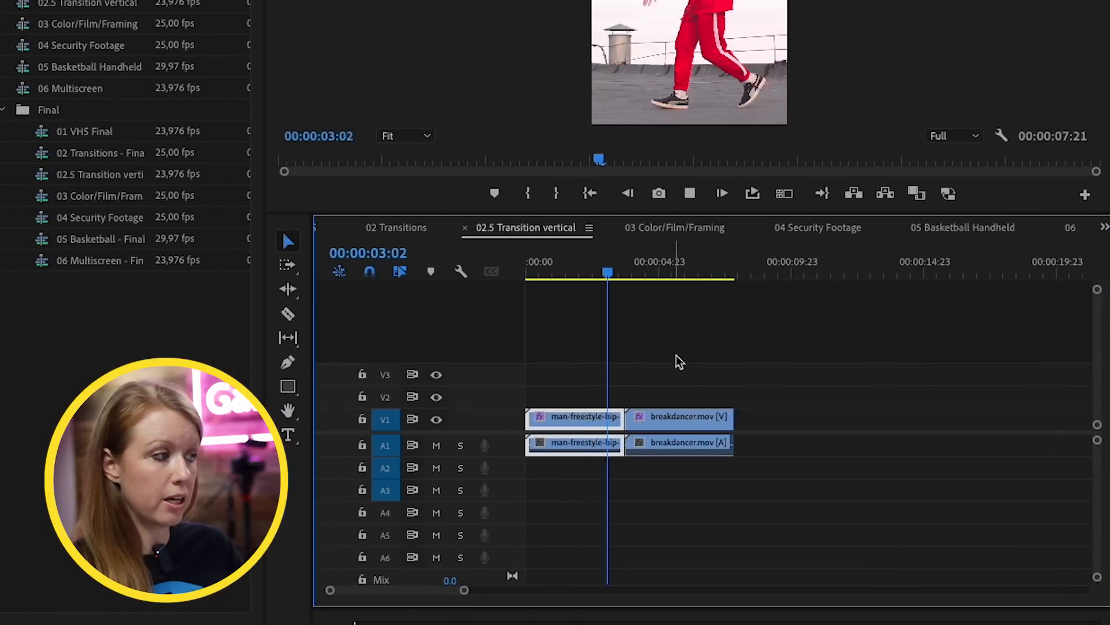
pyautogui.click(679, 417)
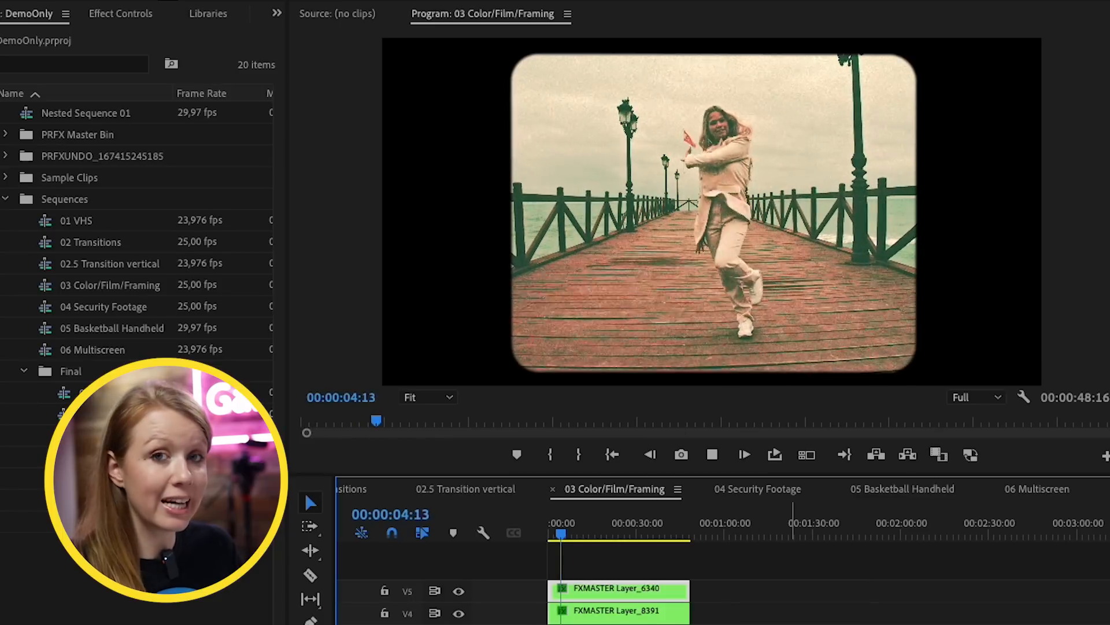
# Switch the timeline to the 04 Security Footage sequence with the living-room intruder shot
pyautogui.click(744, 455)
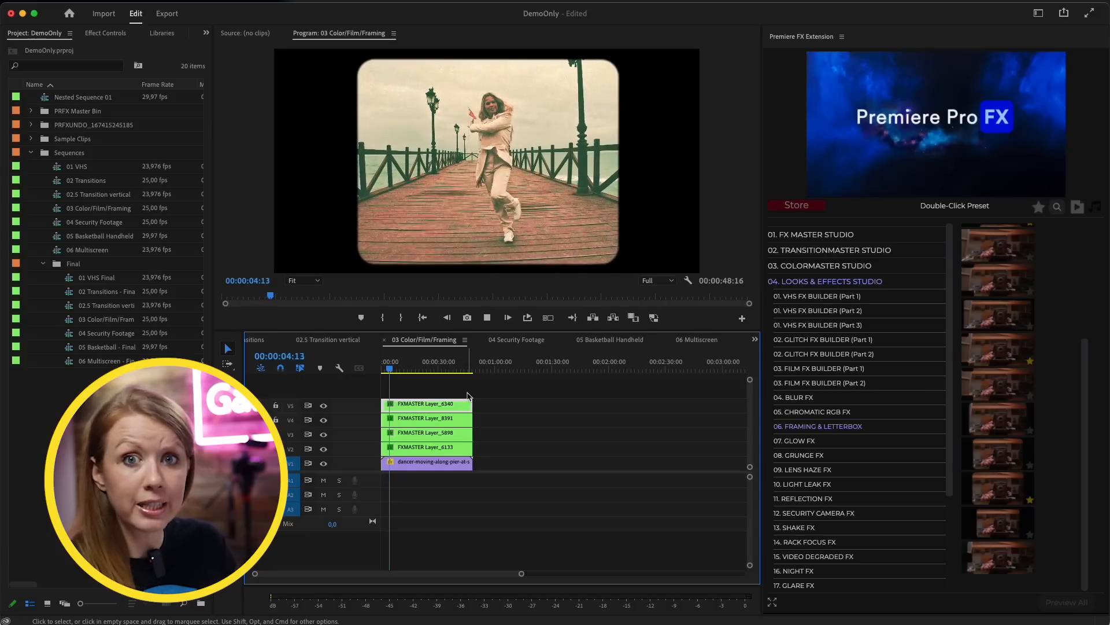
pyautogui.click(516, 339)
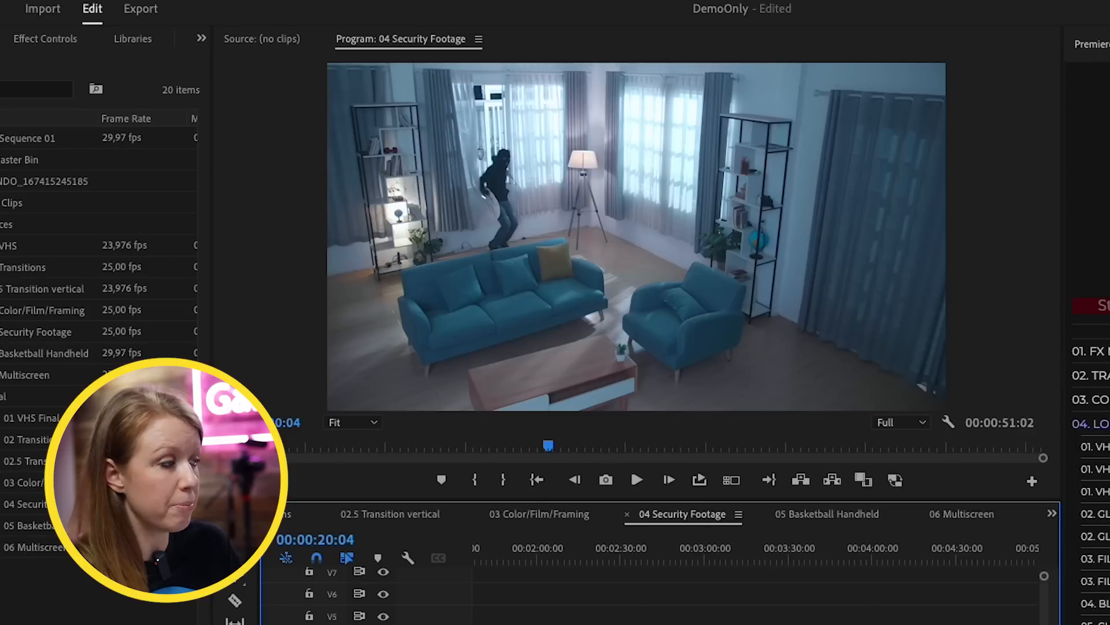
pyautogui.click(635, 480)
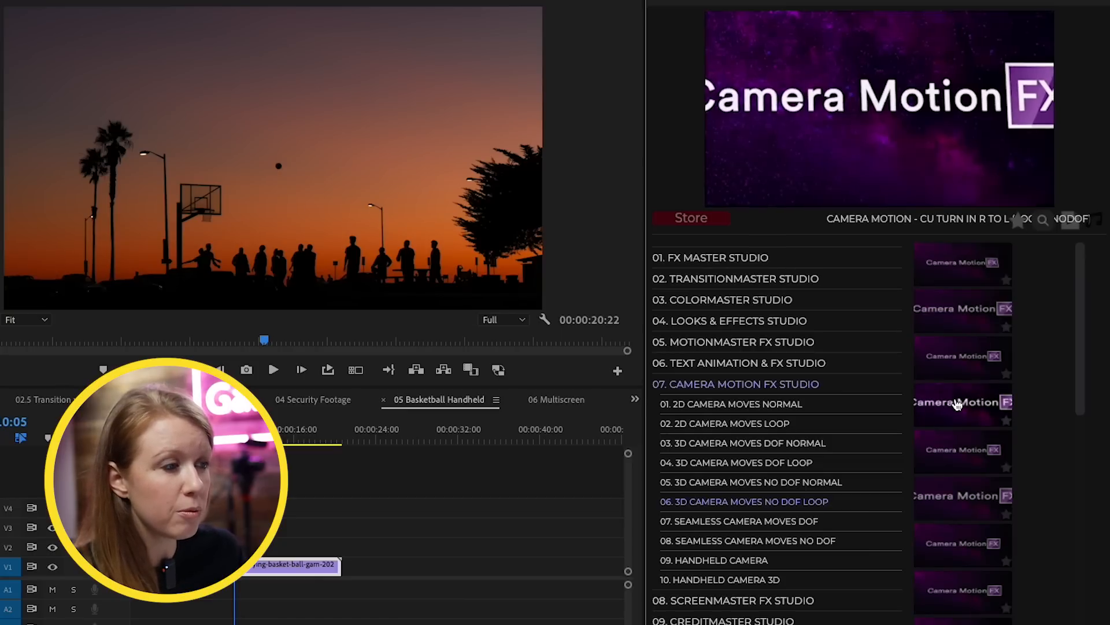
pyautogui.moveTo(891, 460)
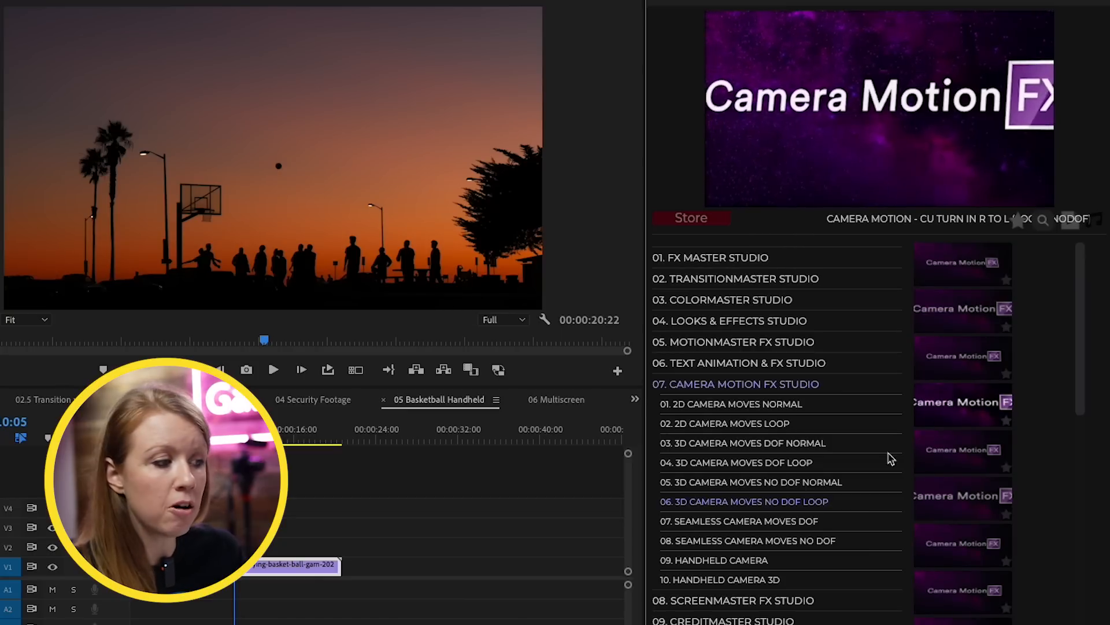
# Load 09. Handheld Camera under Camera Motion FX Studio and add its shake layer over the basketball clip
pyautogui.click(719, 560)
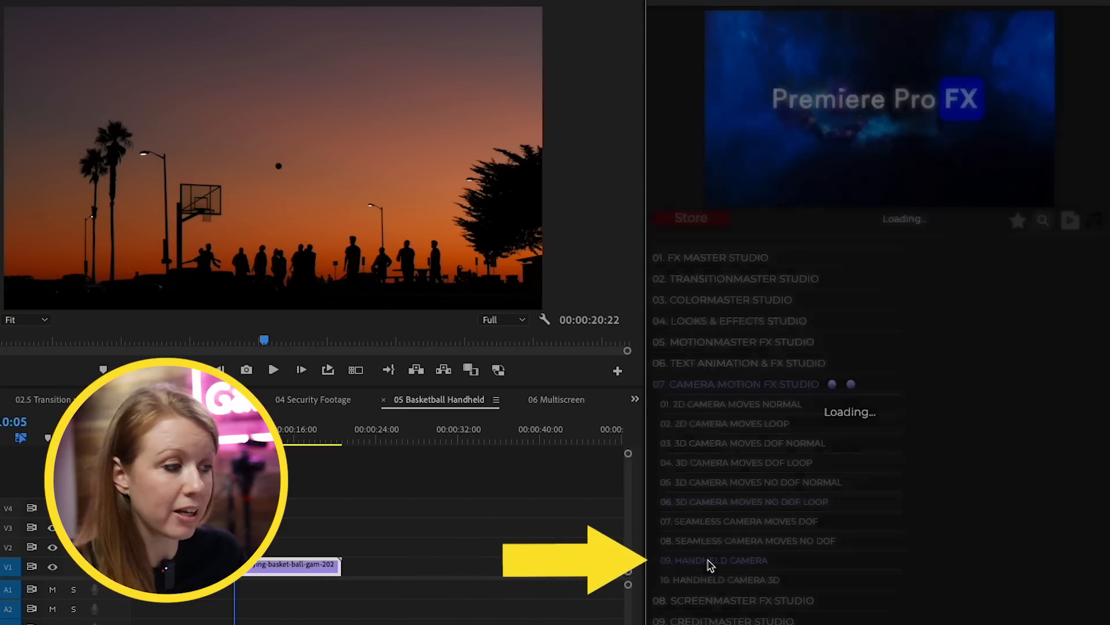
pyautogui.click(720, 560)
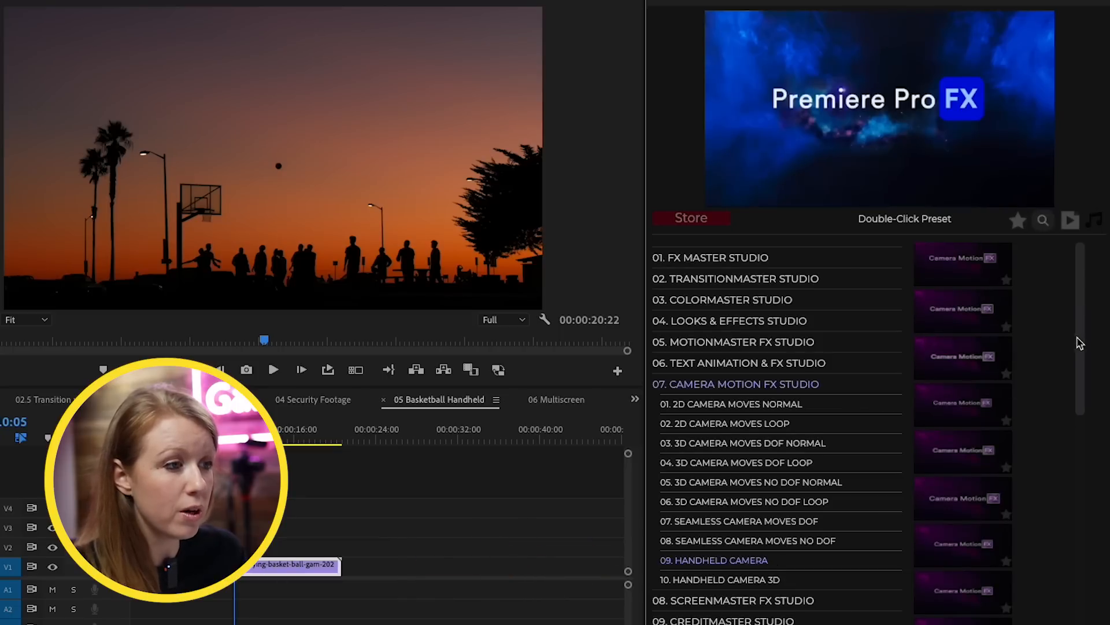
pyautogui.scroll(-3)
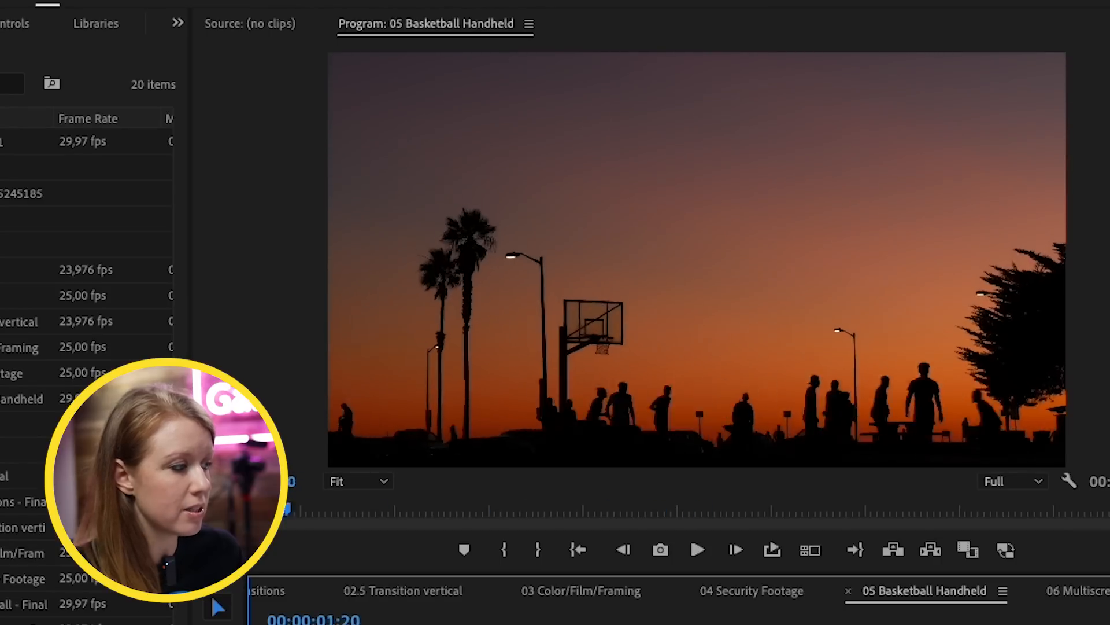
pyautogui.click(696, 549)
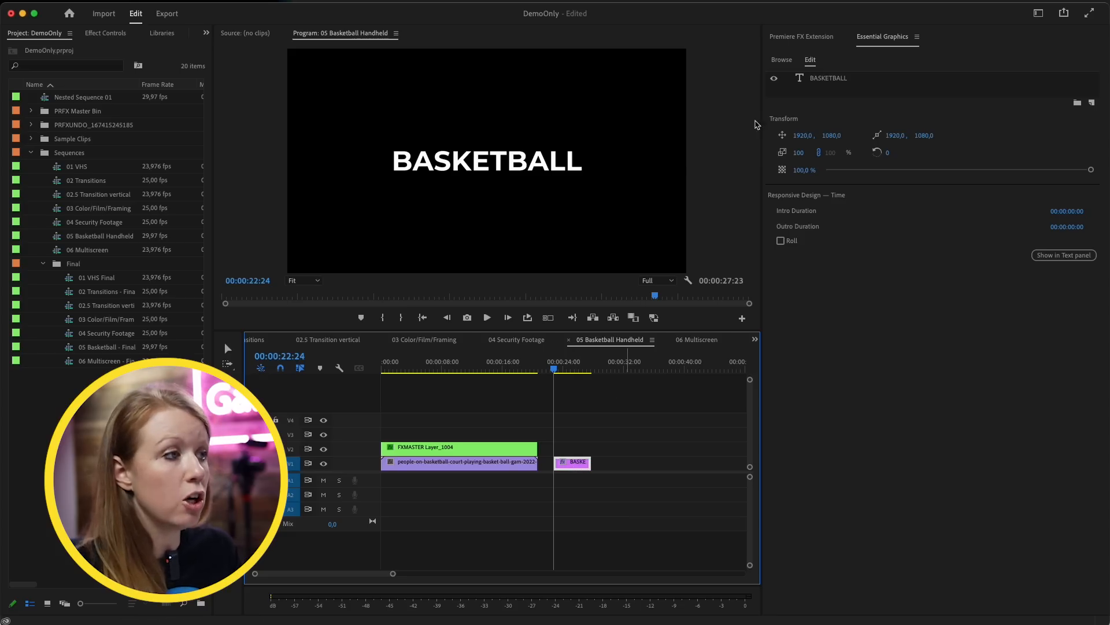
# Apply an Animations Bounce preset to the BASKETBALL title, adding its FXMASTER layer and sound clip
pyautogui.click(800, 36)
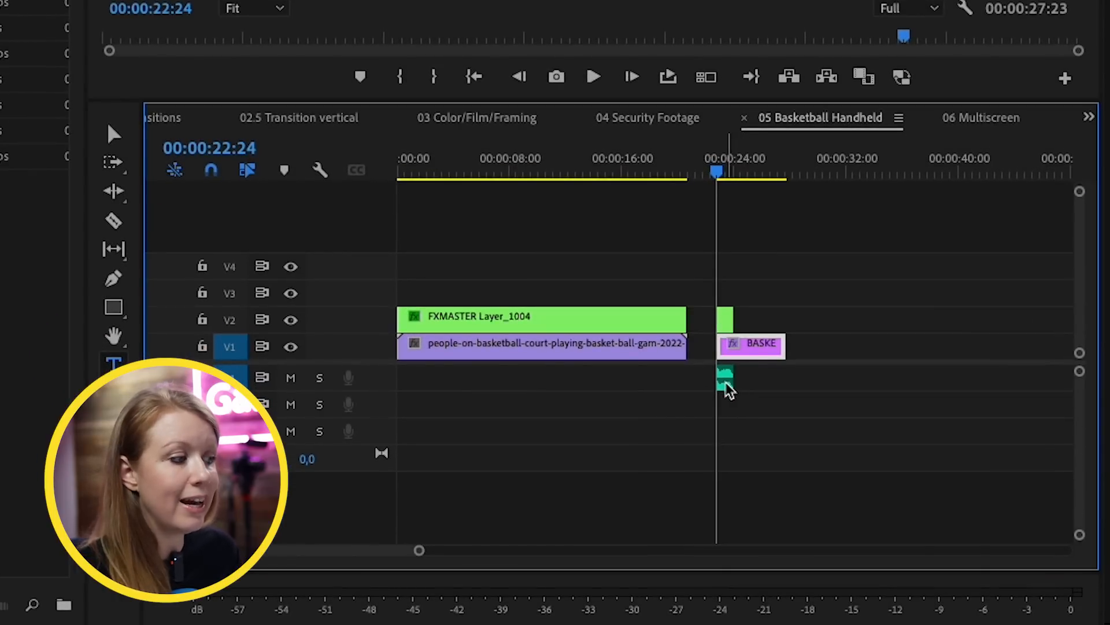
pyautogui.click(593, 76)
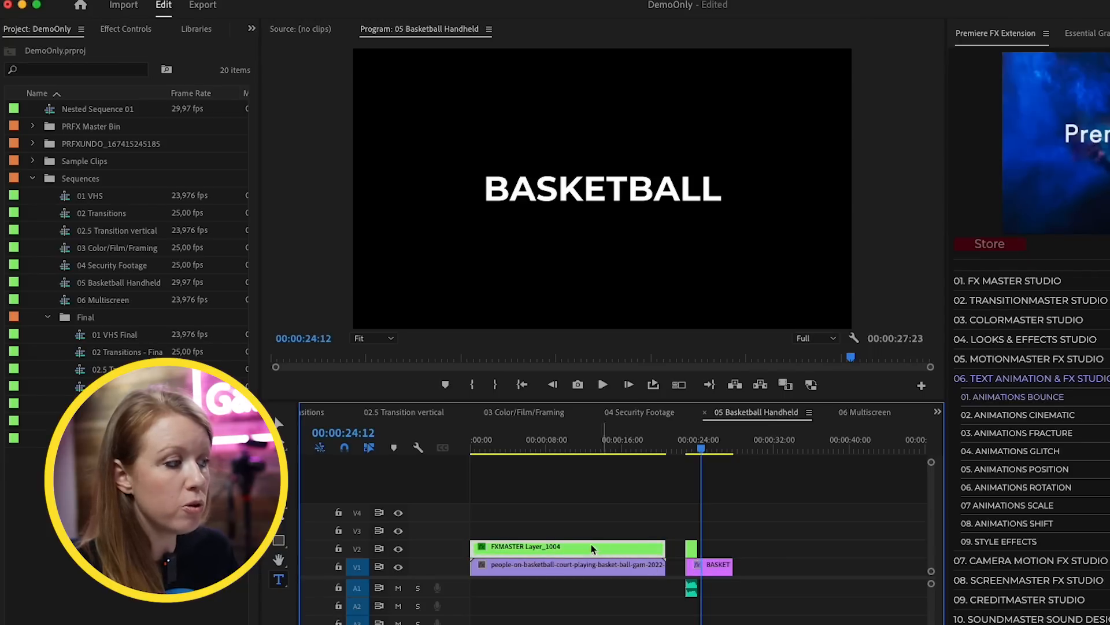
pyautogui.click(575, 439)
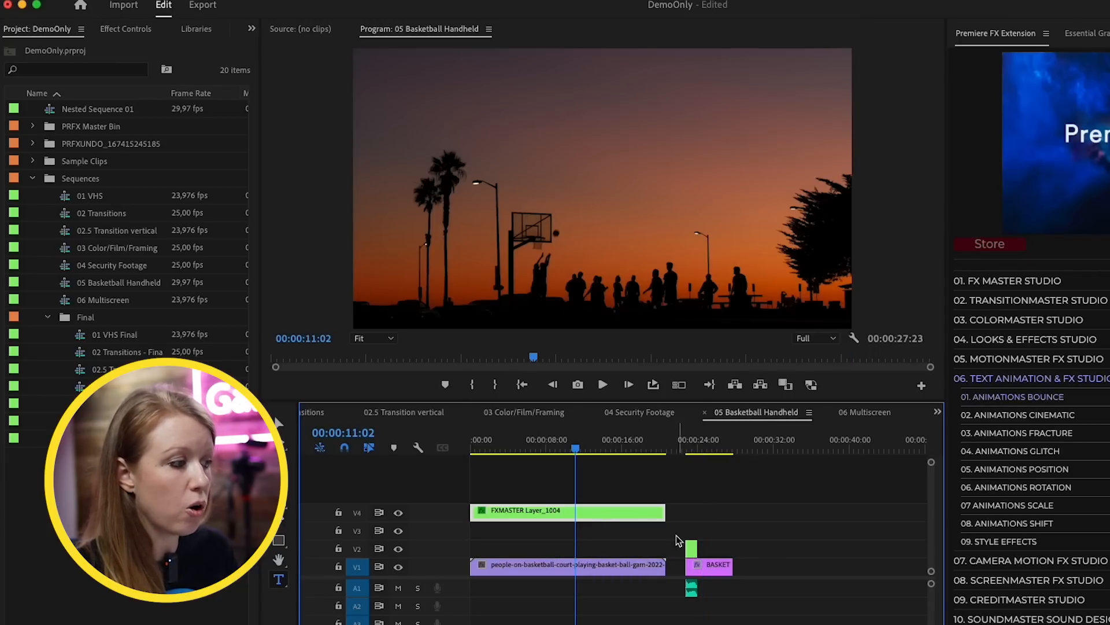
# Move the title pieces to the footage start and nest them into one clip
pyautogui.moveTo(715, 566); pyautogui.dragTo(701, 549)
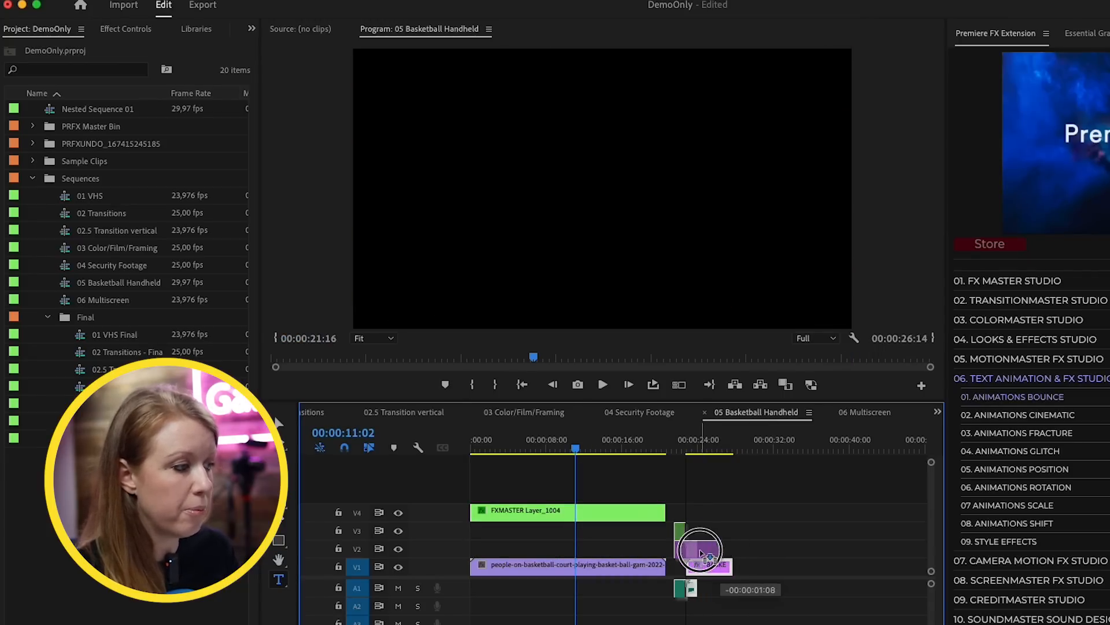
pyautogui.click(601, 384)
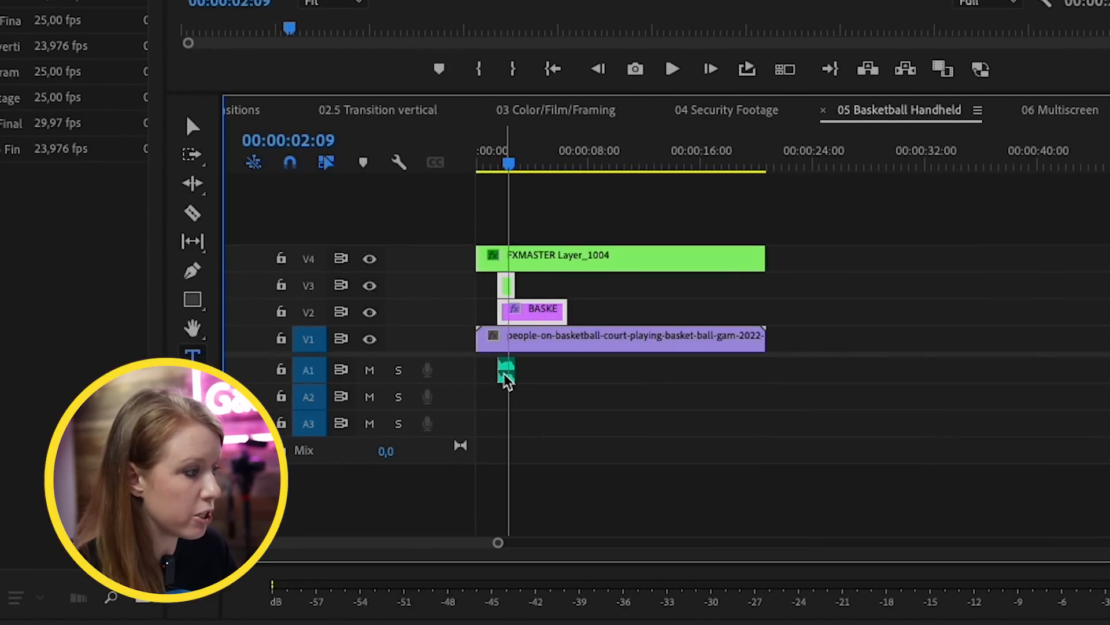
pyautogui.rightClick(510, 375)
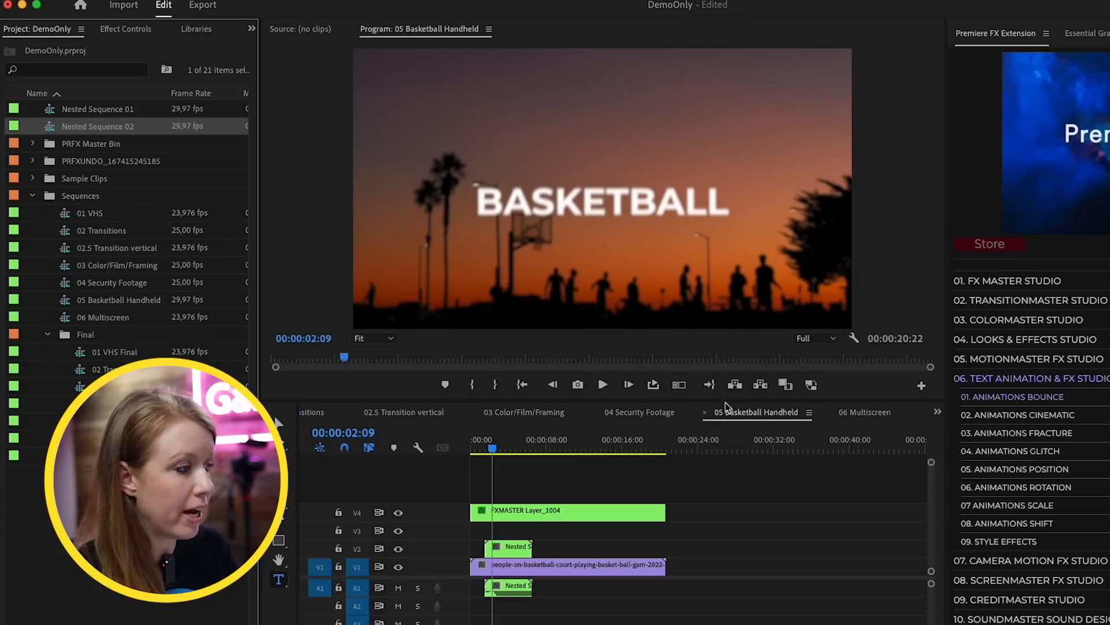
pyautogui.moveTo(491, 450); pyautogui.dragTo(487, 450)
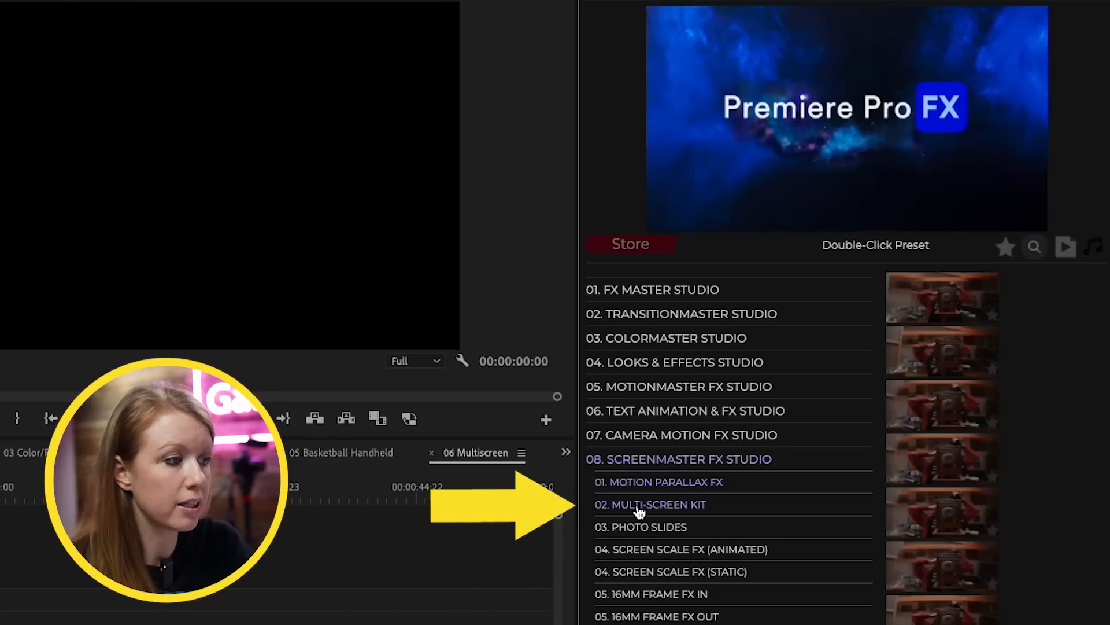
# Show the Multi-Screen Kit layout presets under ScreenMaster FX Studio for 06 Multiscreen
pyautogui.click(649, 503)
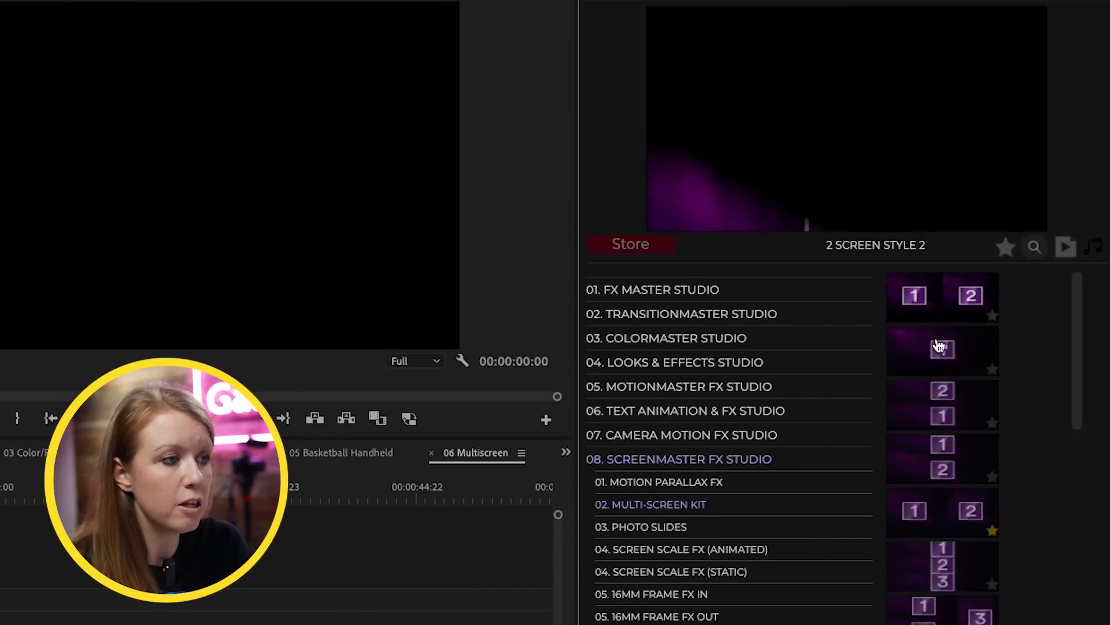
# Preview a two-screen layout and apply the side-by-side 2 Screen Style preset
pyautogui.click(942, 447)
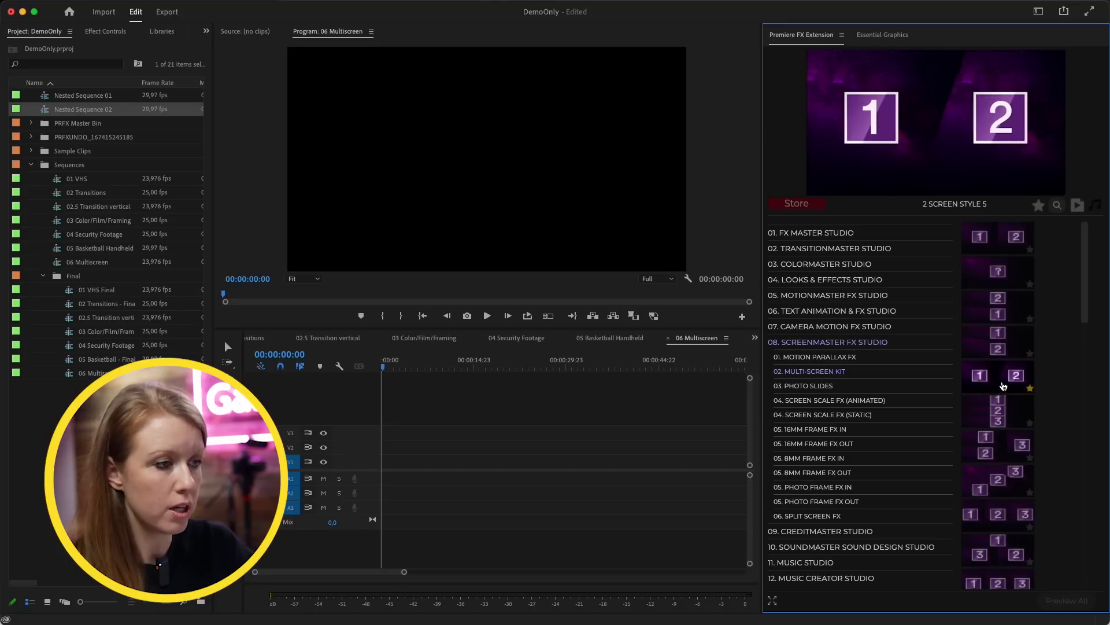
pyautogui.doubleClick(997, 375)
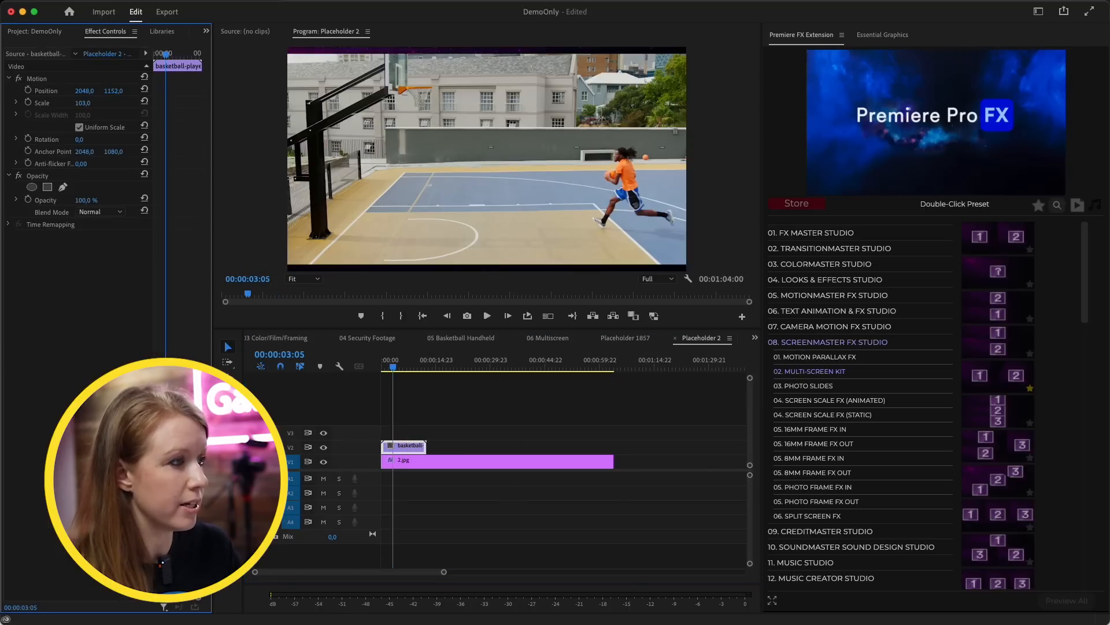
# Return to 06 Multiscreen to play the two basketball dunks side by side
pyautogui.click(546, 338)
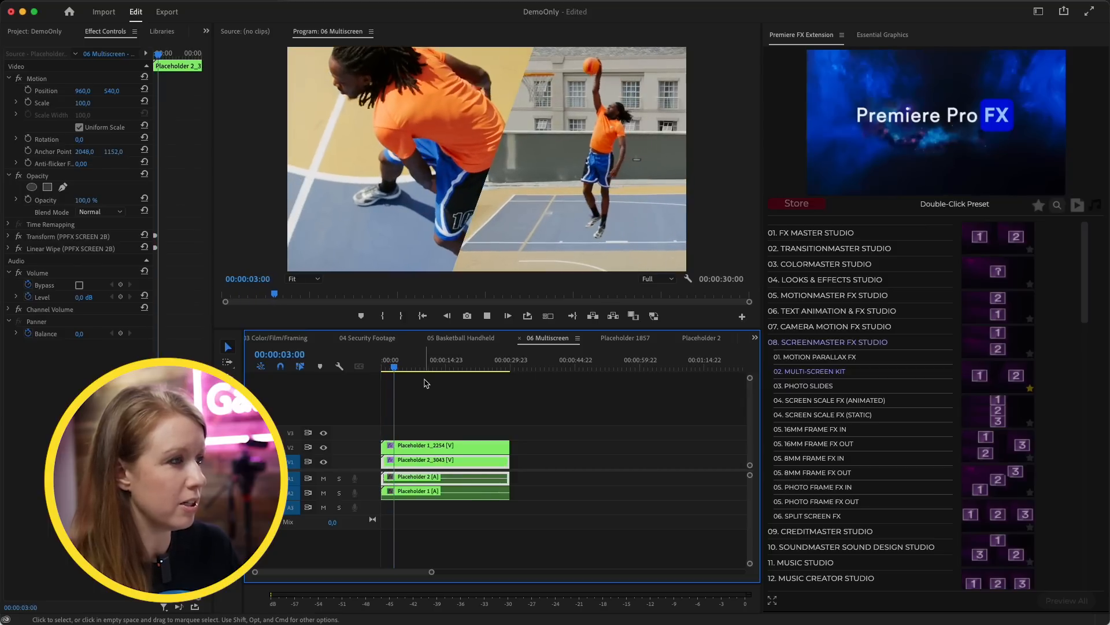
pyautogui.click(402, 367)
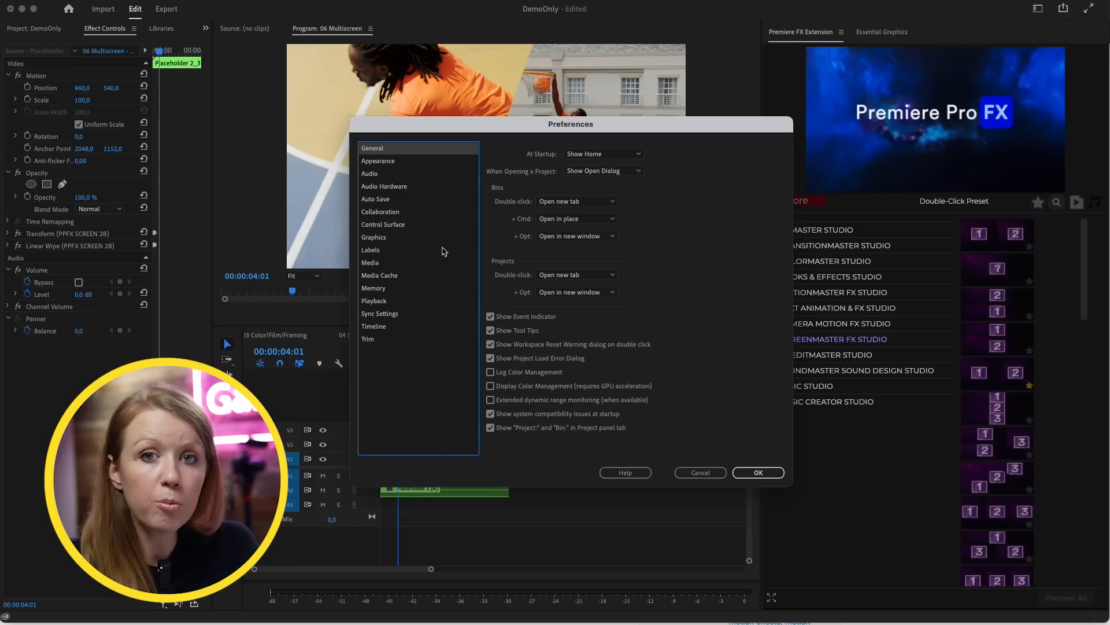
# Show the Media Cache settings in the Preferences dialog
pyautogui.click(379, 275)
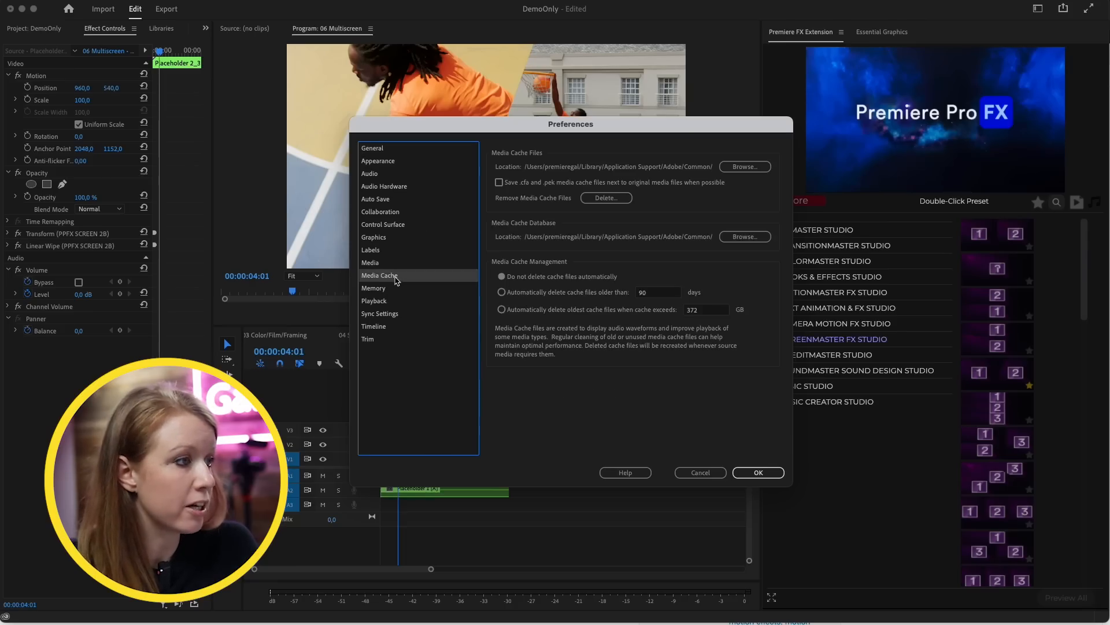